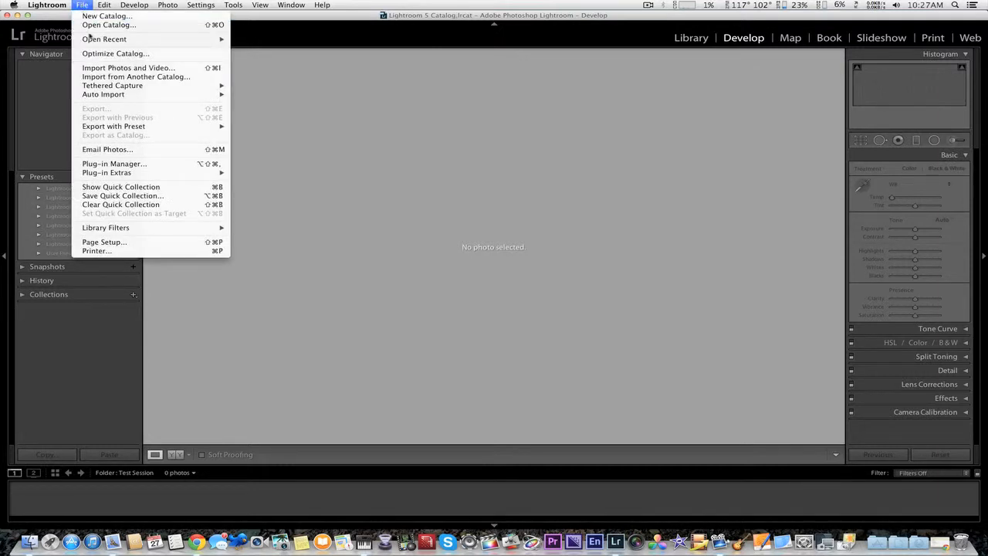
{"action": "mouse_move", "coordinate": [112, 85]}
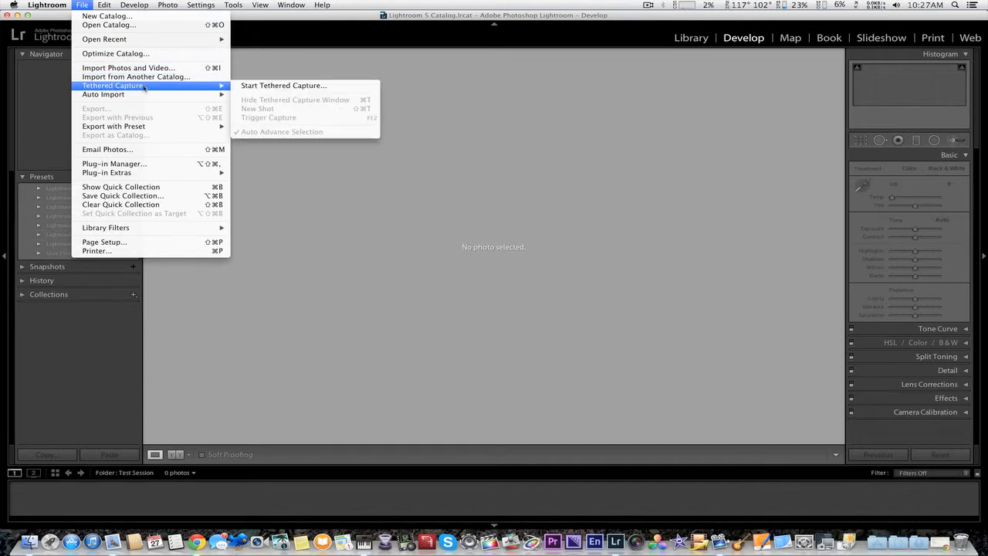
Start a tethered capture session from the File menu
{"action": "left_click", "coordinate": [282, 85]}
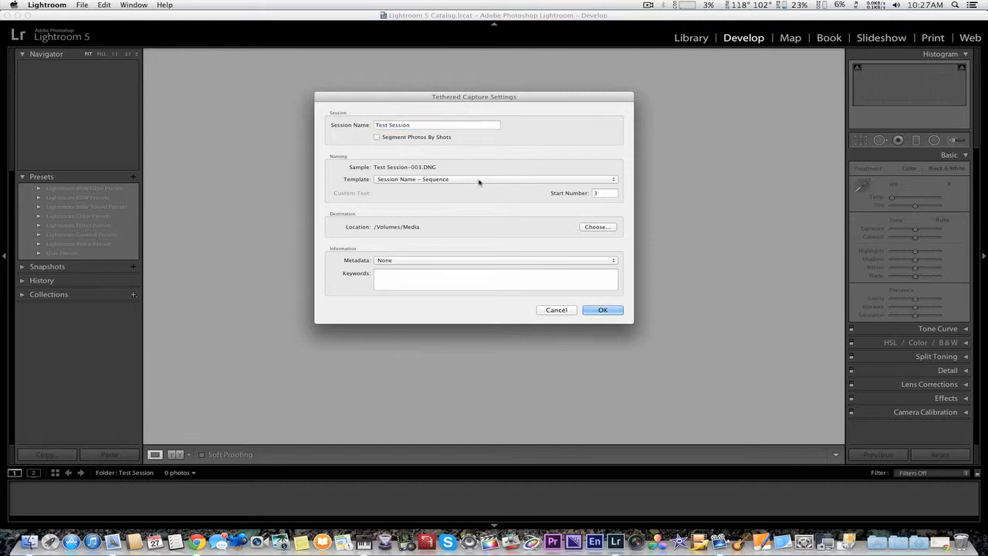
{"action": "mouse_move", "coordinate": [490, 215]}
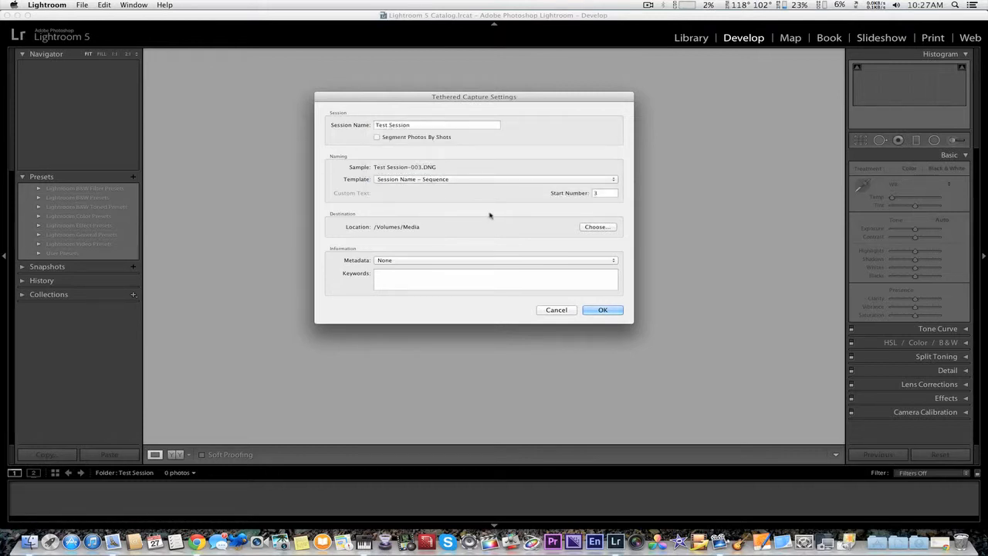
{"action": "mouse_move", "coordinate": [452, 232]}
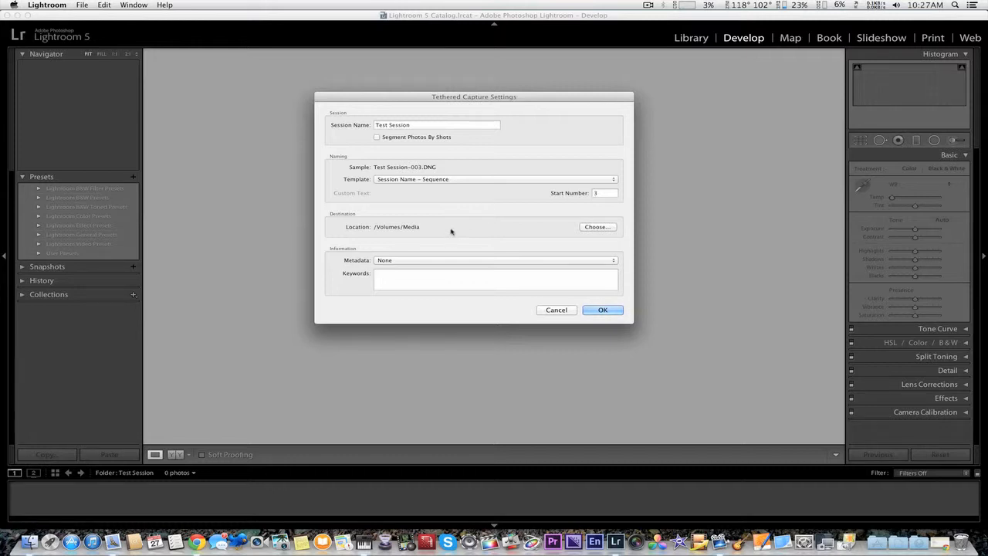
{"action": "mouse_move", "coordinate": [396, 236]}
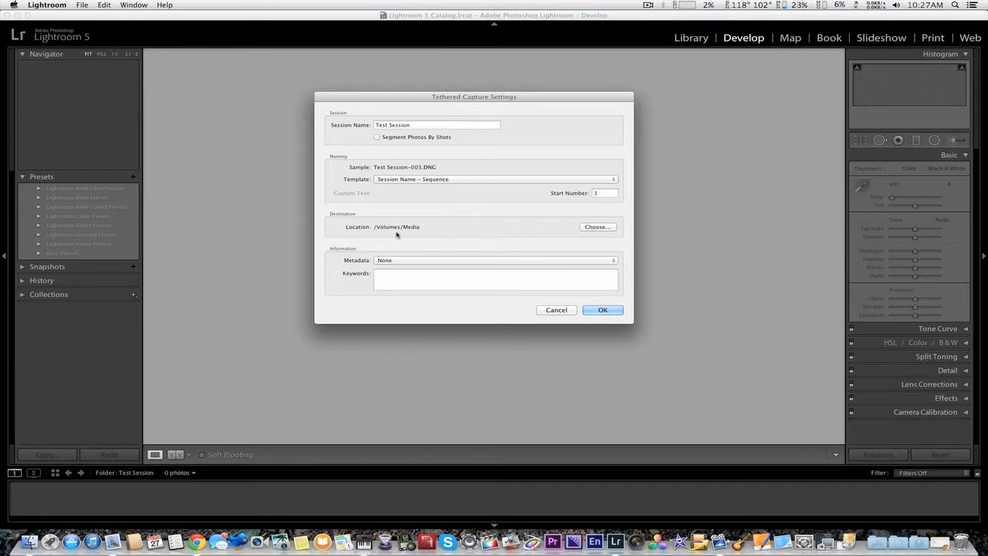
{"action": "mouse_move", "coordinate": [463, 267]}
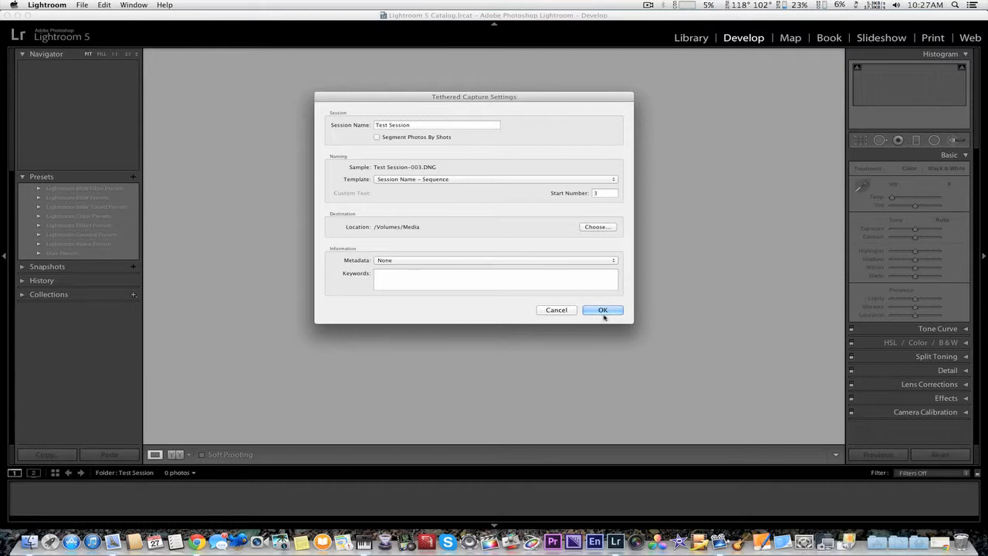
Confirm the Test Session settings with destination /Volumes/Media and begin shooting
{"action": "left_click", "coordinate": [603, 309]}
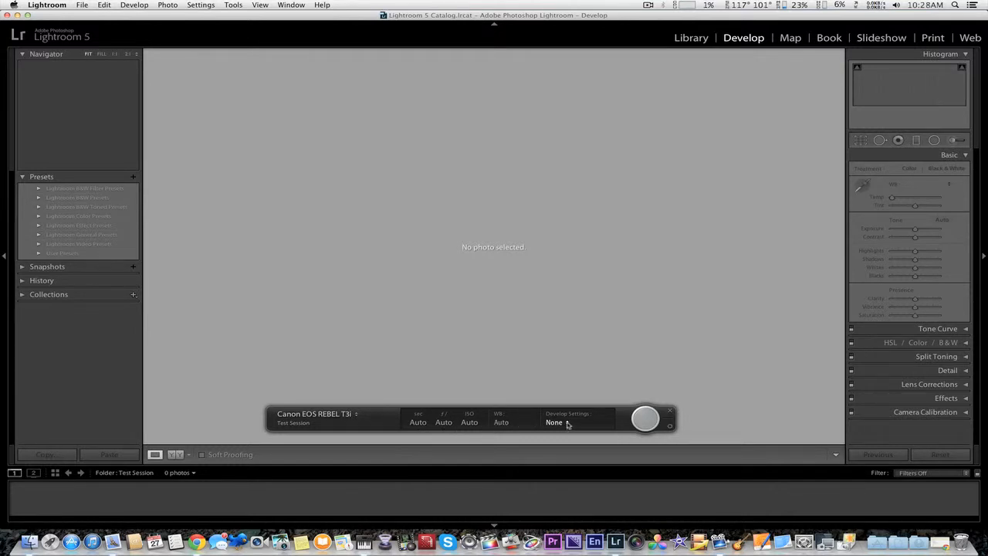
Review the Develop Settings presets for incoming captures and keep them at None
{"action": "left_click", "coordinate": [554, 423]}
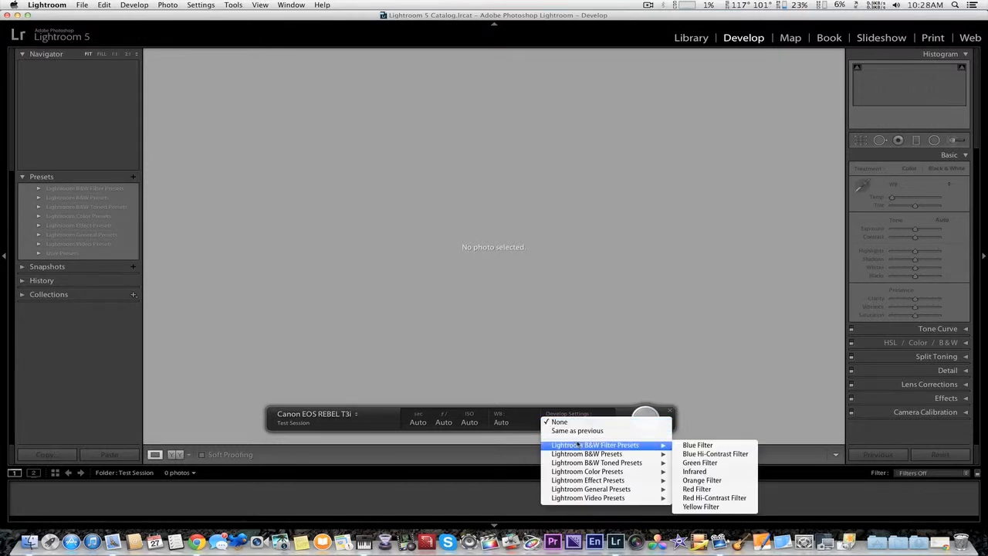
{"action": "mouse_move", "coordinate": [575, 454]}
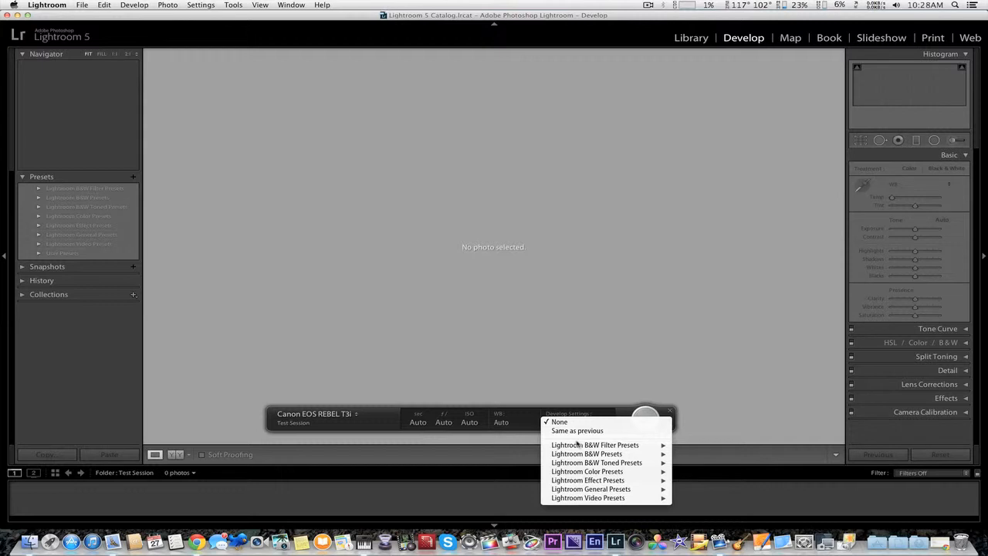
{"action": "left_click", "coordinate": [559, 422]}
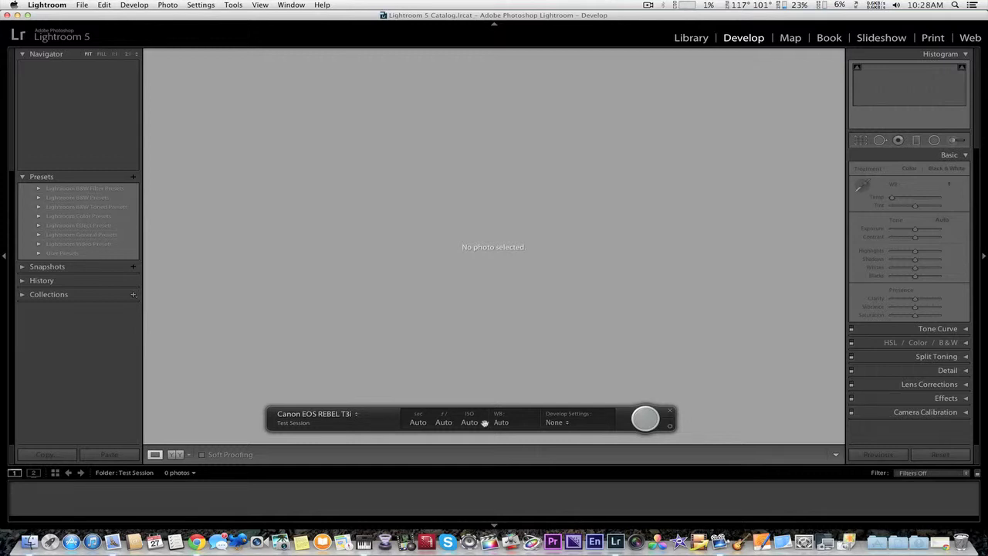
{"action": "mouse_move", "coordinate": [408, 179]}
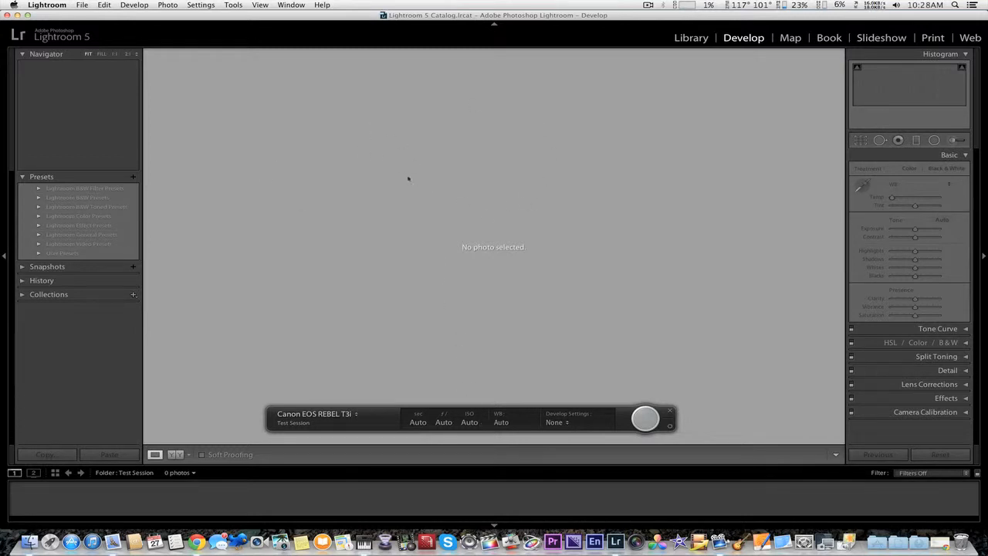
{"action": "mouse_move", "coordinate": [463, 171]}
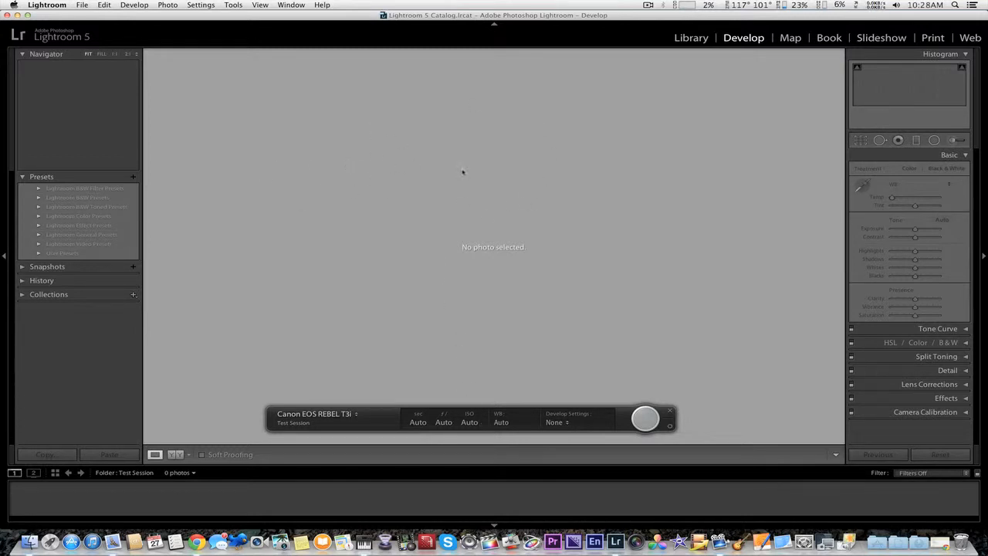
{"action": "mouse_move", "coordinate": [443, 171]}
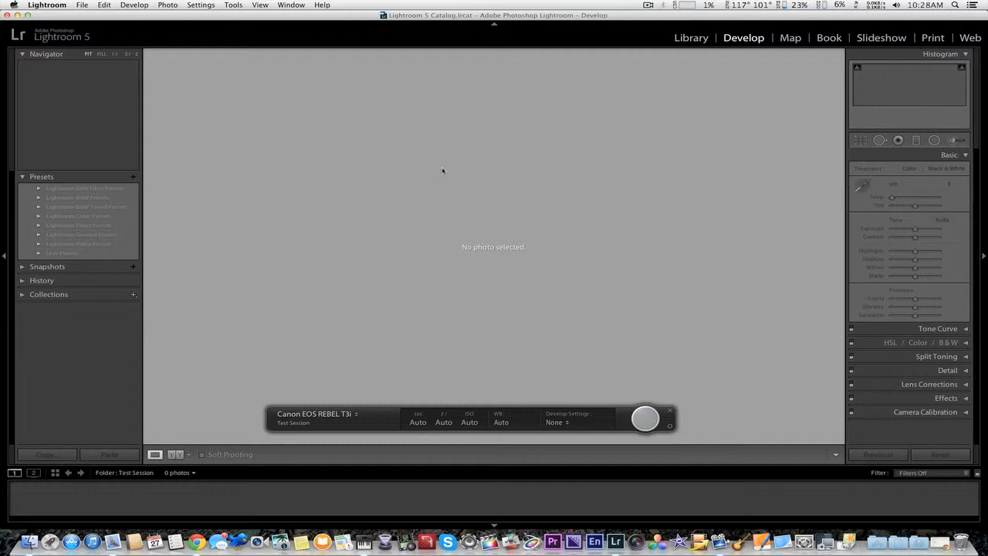
{"action": "mouse_move", "coordinate": [781, 289]}
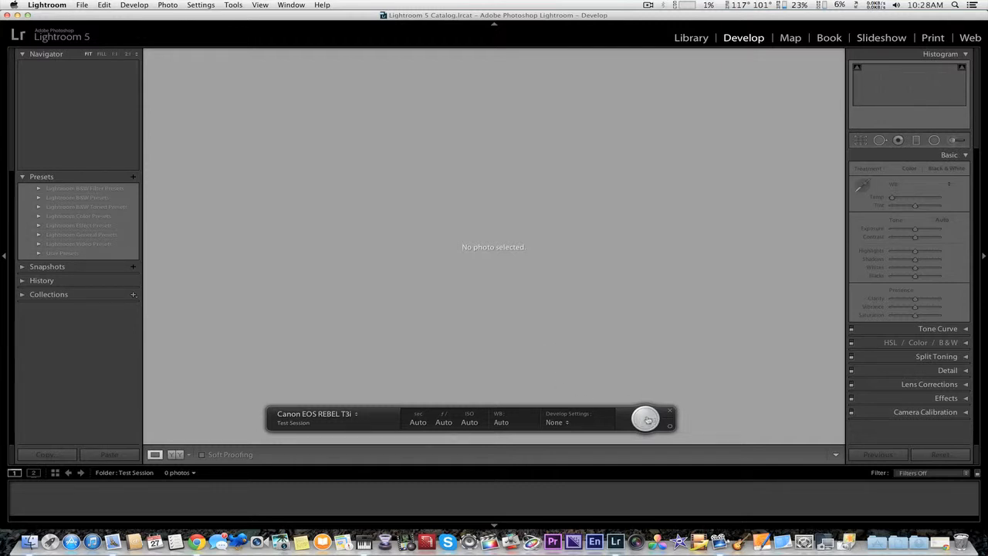
{"action": "mouse_move", "coordinate": [647, 419]}
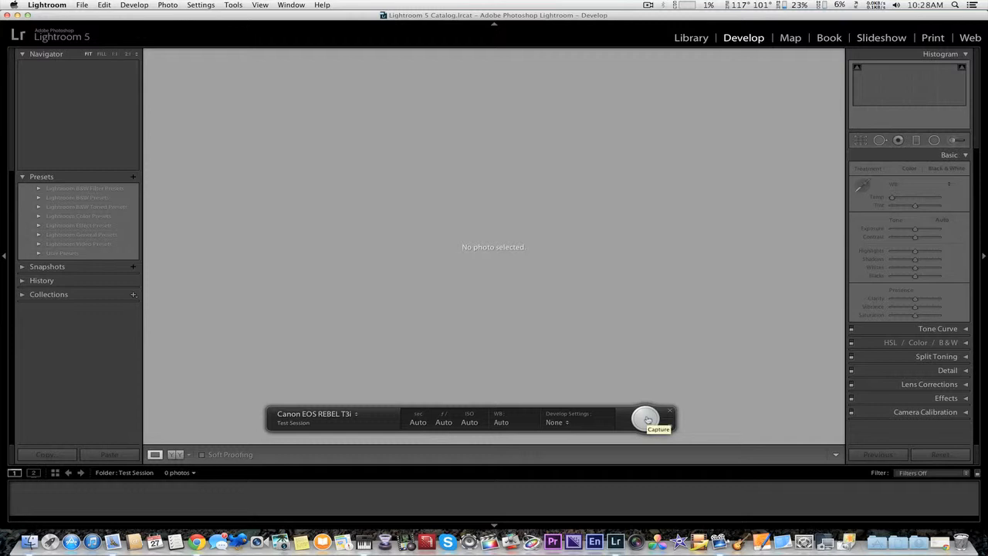